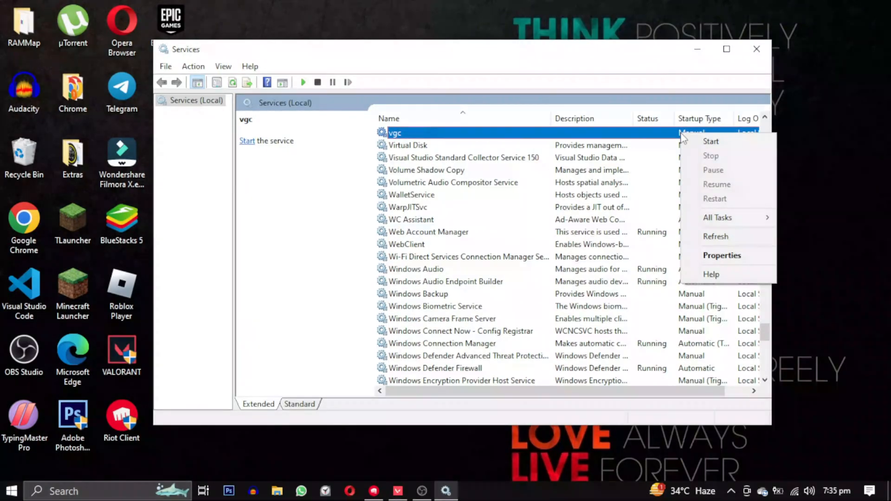
# - Start the vgc service, which fails with Error 1053, and acknowledge the error
pyautogui.click(710, 141)
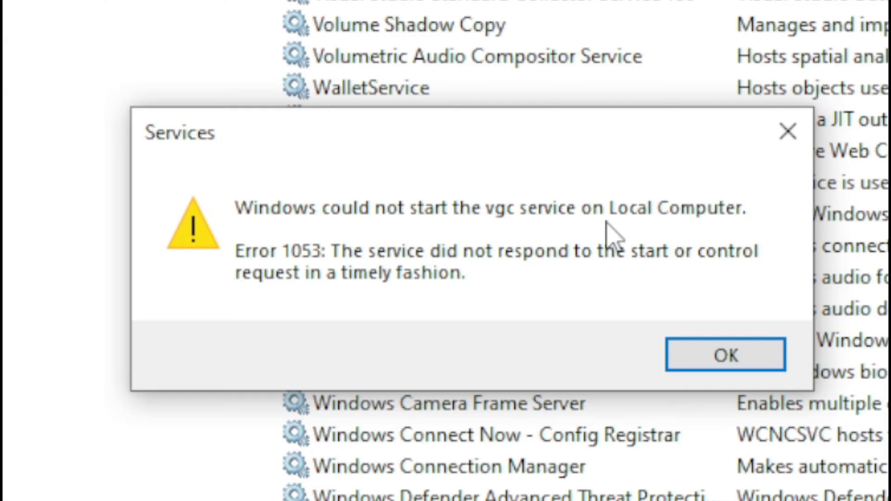
pyautogui.click(725, 354)
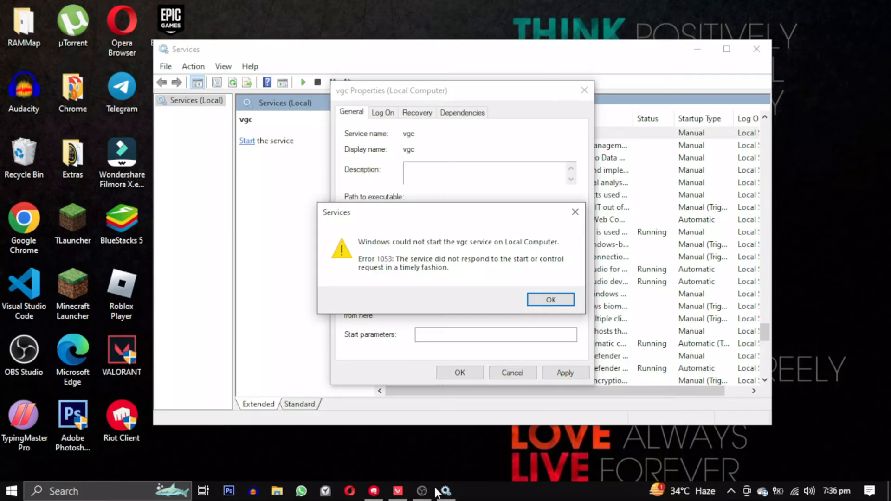
pyautogui.moveTo(398, 490)
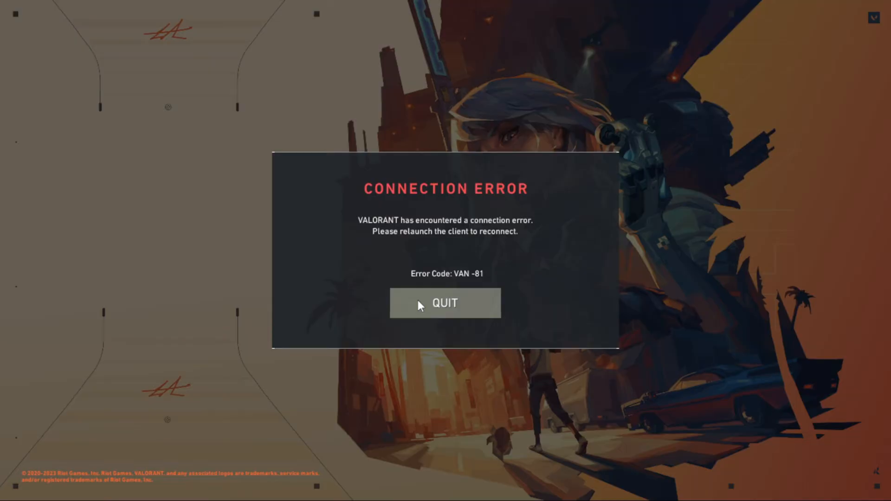
# - Quit the Valorant connection error and start vgc from its Properties until status shows Running
pyautogui.click(444, 302)
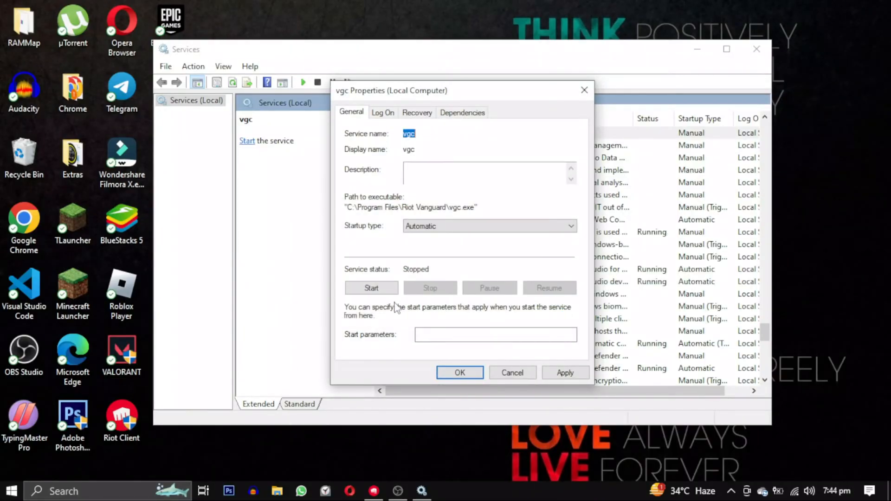
pyautogui.click(371, 287)
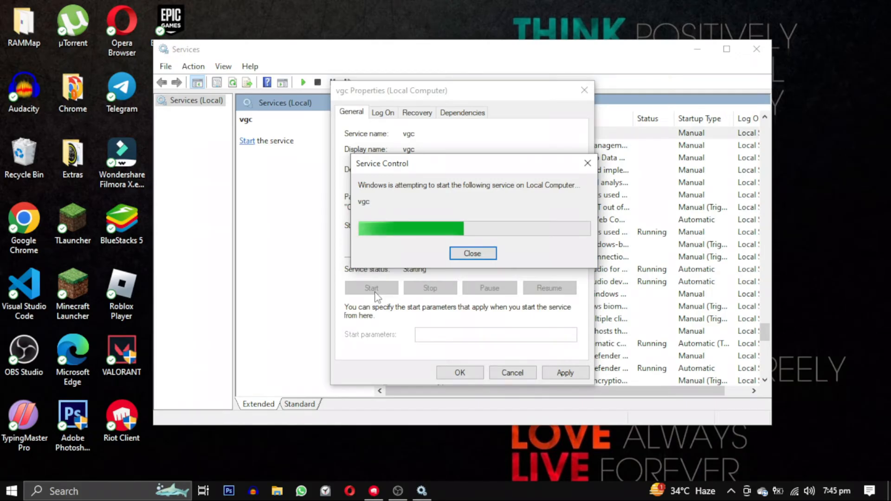
pyautogui.click(472, 252)
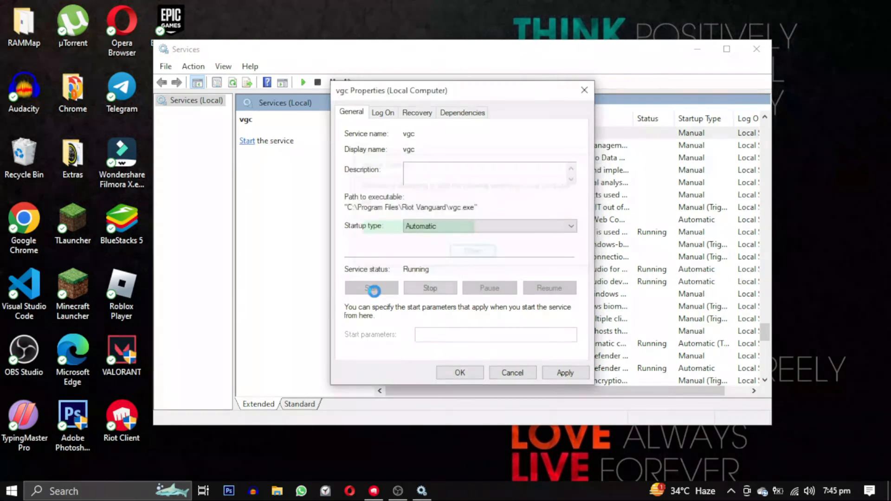
pyautogui.click(371, 288)
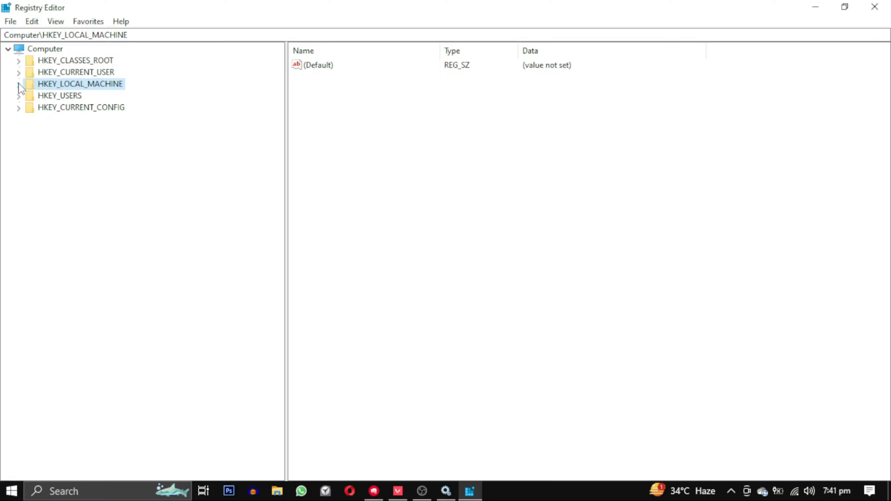
# - Navigate to HKEY_LOCAL_MACHINE\SYSTEM\CurrentControlSet\Control to view its values
pyautogui.click(18, 83)
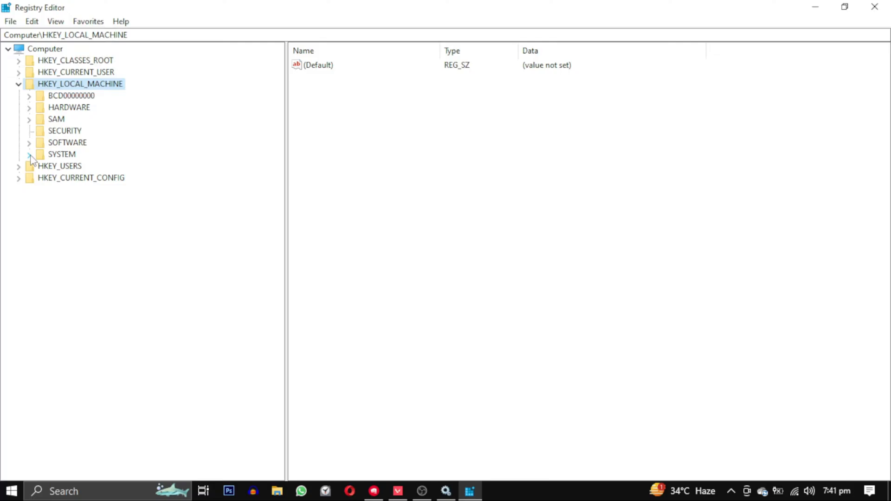
pyautogui.click(28, 154)
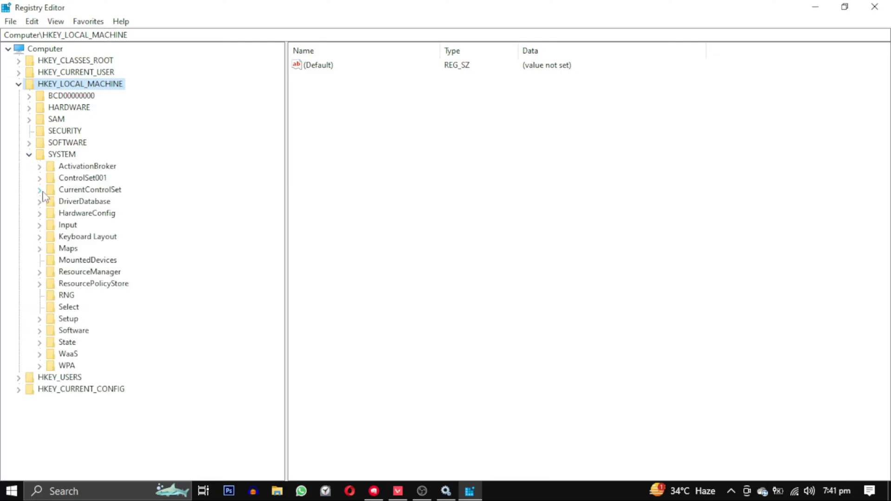
pyautogui.click(39, 189)
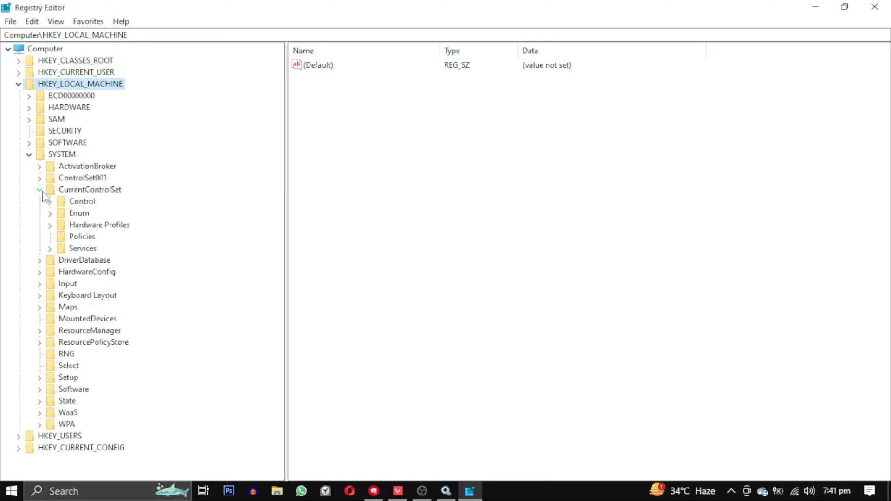
pyautogui.click(82, 202)
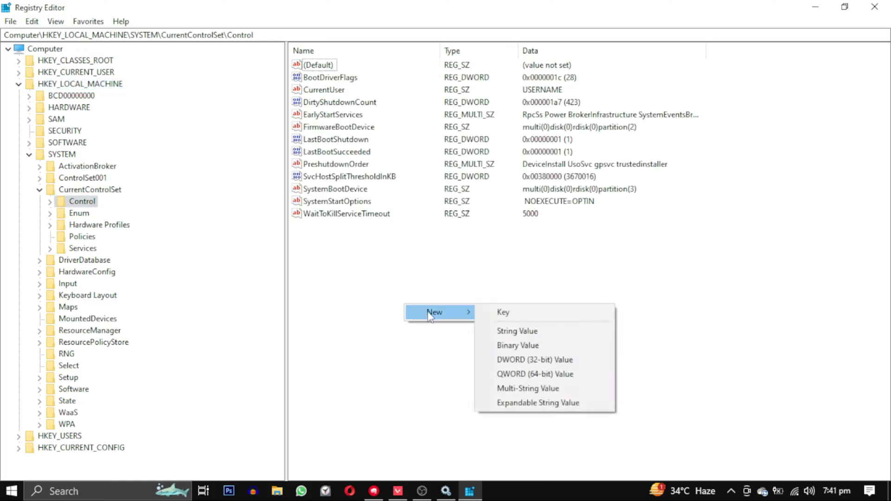
pyautogui.moveTo(516, 330)
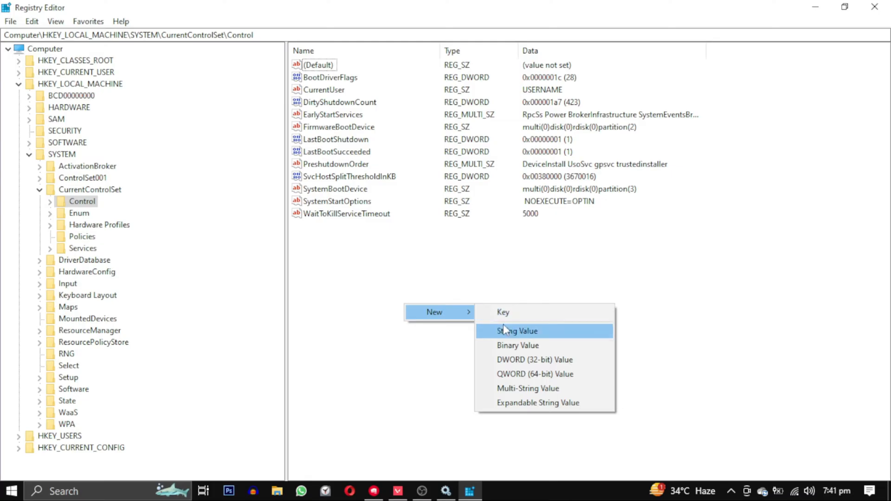
pyautogui.moveTo(518, 360)
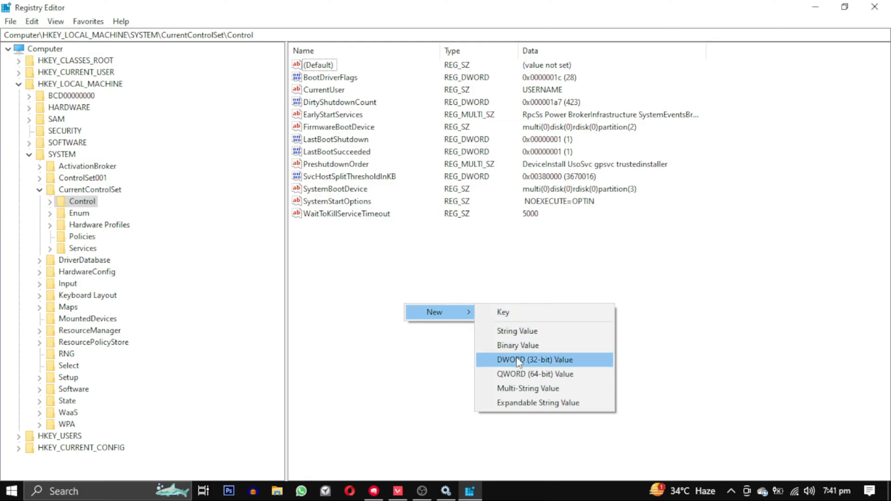
# - Create a new DWORD (32-bit) Value named ServicesPipeTimeout in the Control key
pyautogui.click(535, 360)
pyautogui.write('ServicesPipeTimeout')
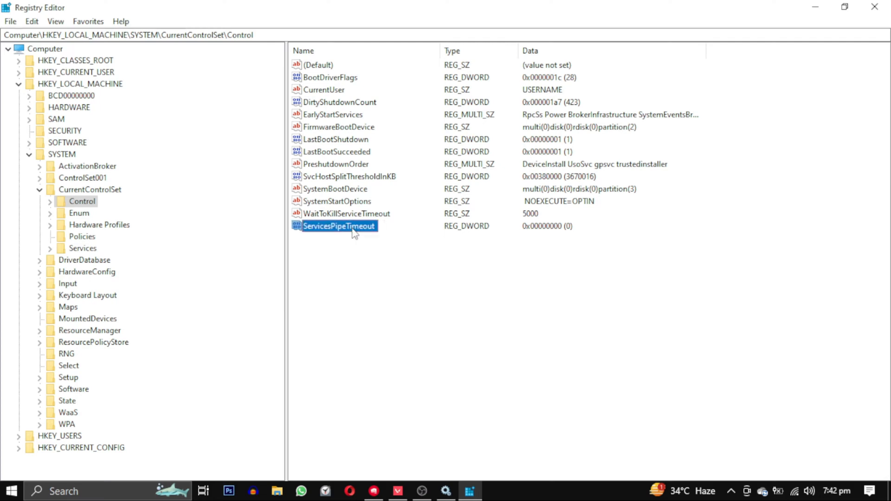
# - Modify ServicesPipeTimeout to a Decimal value data of 1800
pyautogui.rightClick(337, 225)
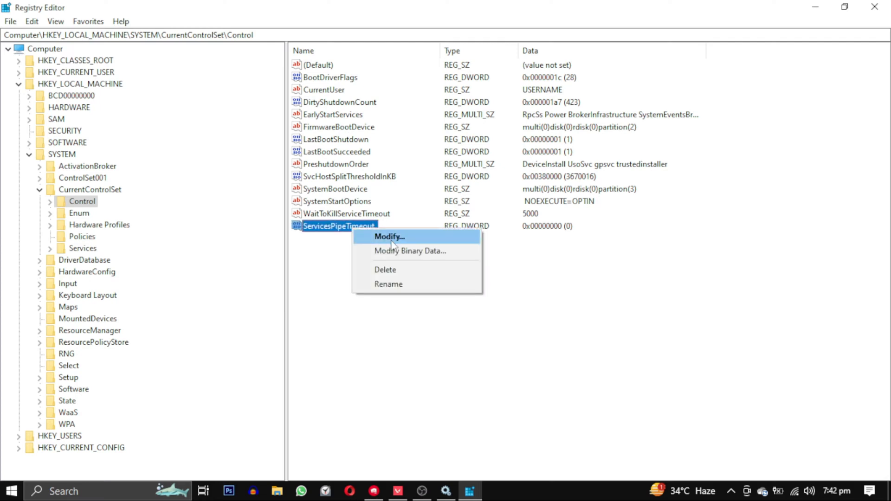
pyautogui.click(388, 236)
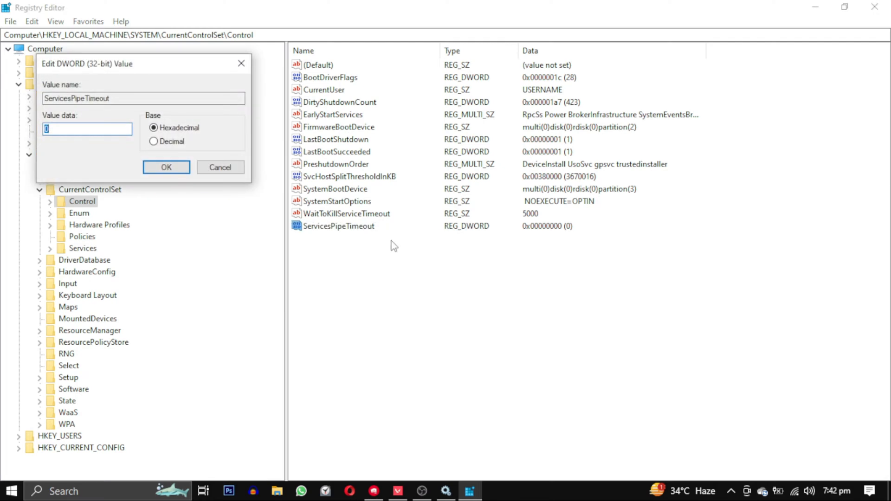
pyautogui.click(154, 140)
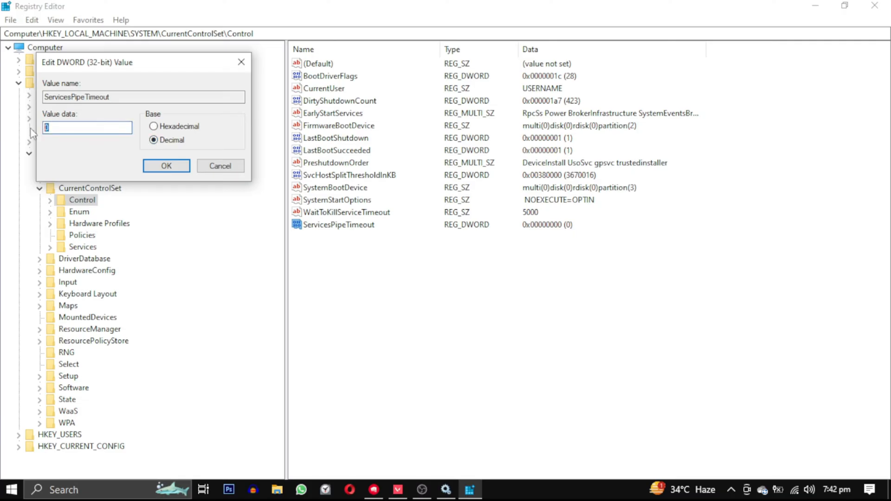
pyautogui.write('1800')
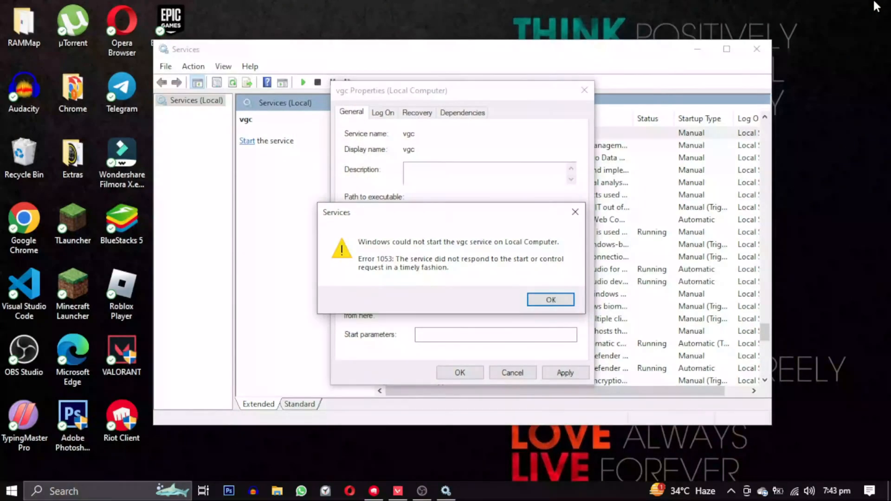
# - Acknowledge Error 1053 and start vgc again so its status reports Running
pyautogui.click(549, 300)
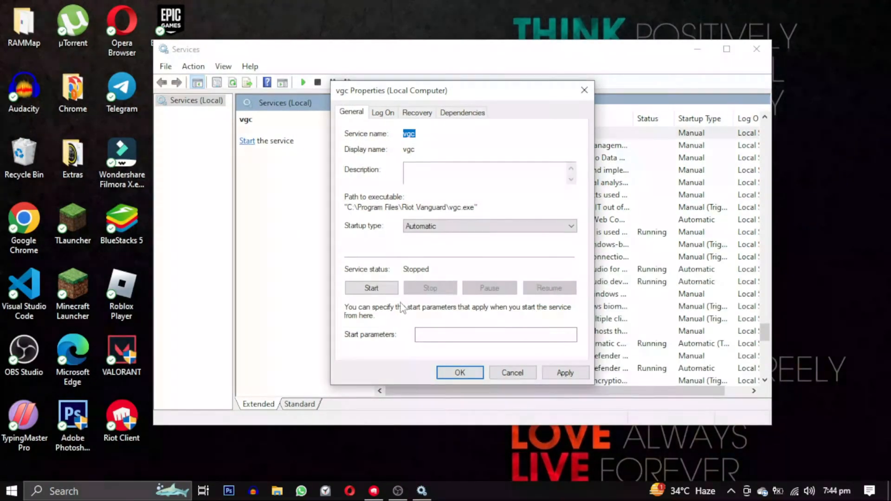
pyautogui.click(371, 288)
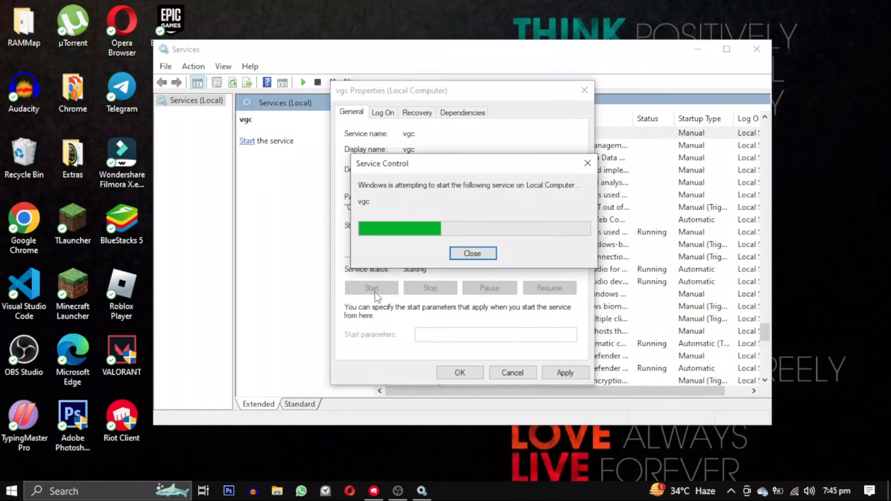
pyautogui.click(473, 252)
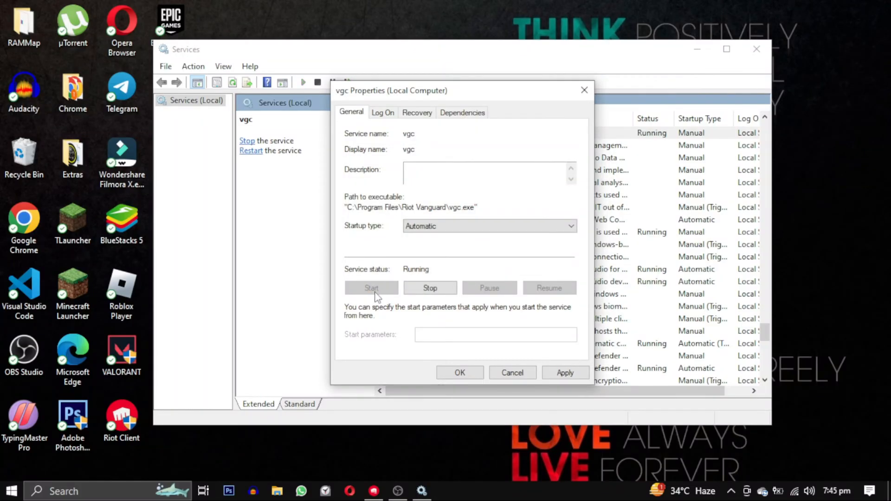